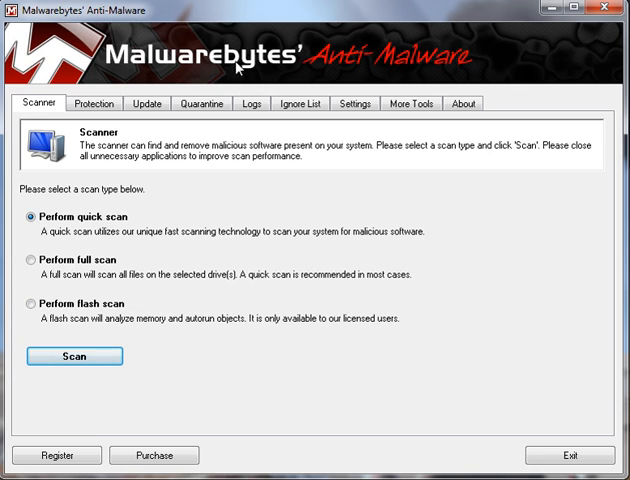
{"action": "mouse_move", "coordinate": [146, 104]}
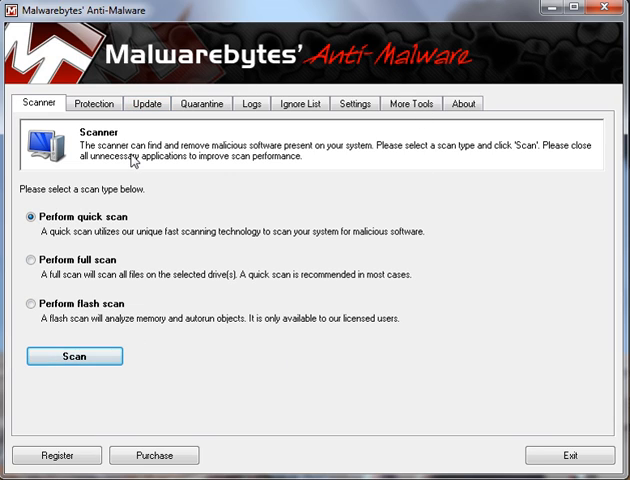
View the Protection page comparing free and full version features
{"action": "left_click", "coordinate": [92, 104]}
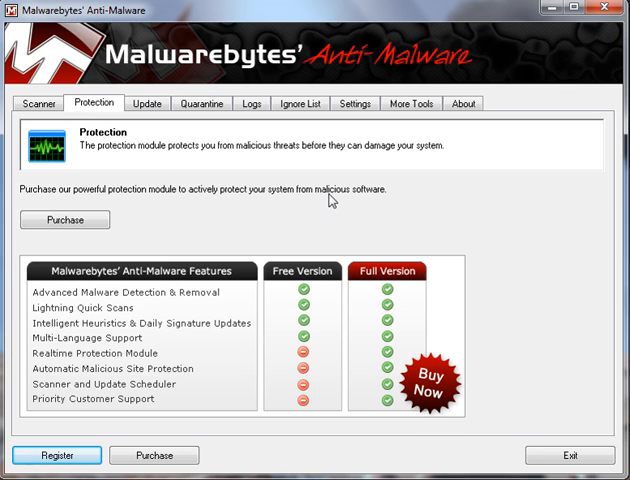
{"action": "mouse_move", "coordinate": [342, 224]}
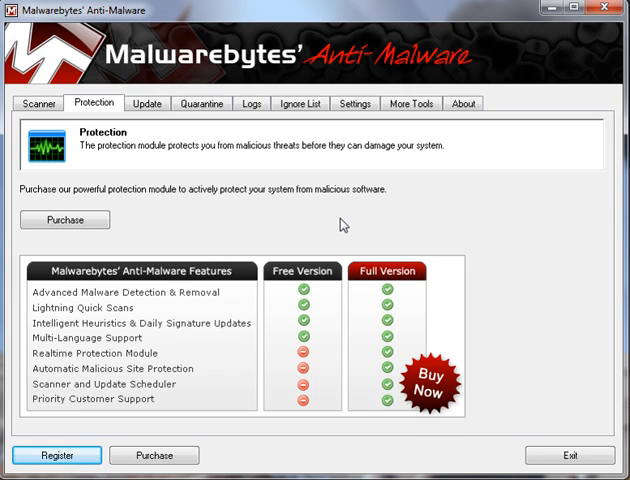
{"action": "mouse_move", "coordinate": [148, 104]}
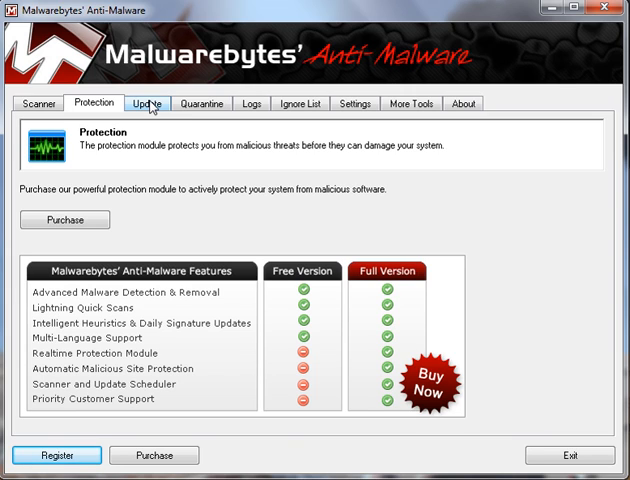
Browse the Update page with its database info, then the Quarantine and Ignore List pages
{"action": "left_click", "coordinate": [148, 104]}
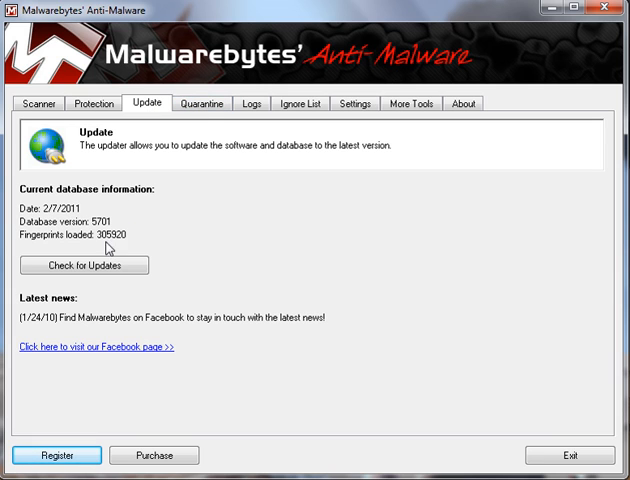
{"action": "left_click", "coordinate": [84, 264]}
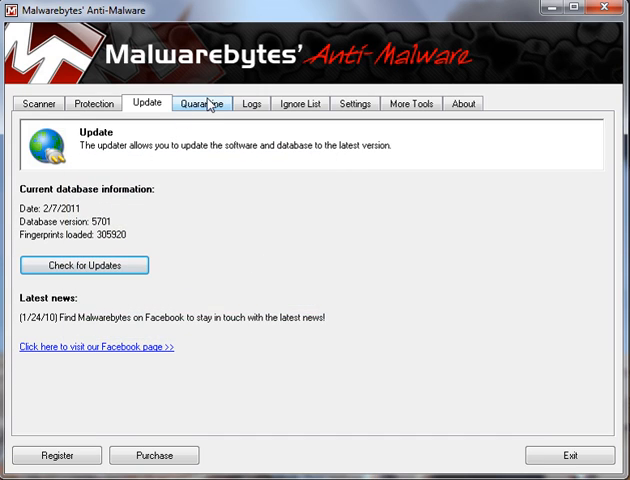
{"action": "left_click", "coordinate": [208, 104]}
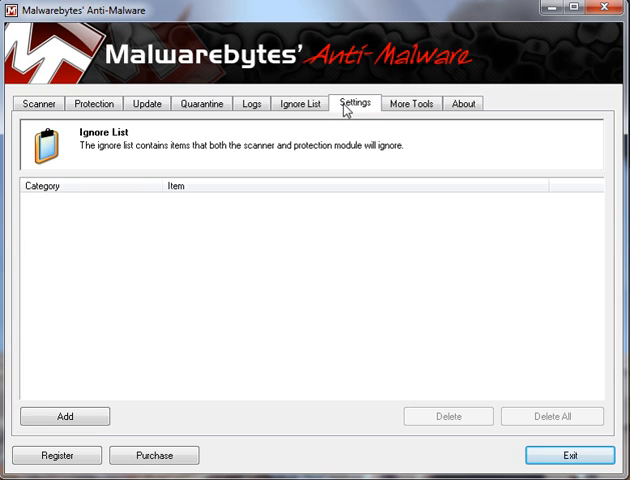
View the Settings page, checking Scanner Settings before returning to General Settings
{"action": "left_click", "coordinate": [360, 104]}
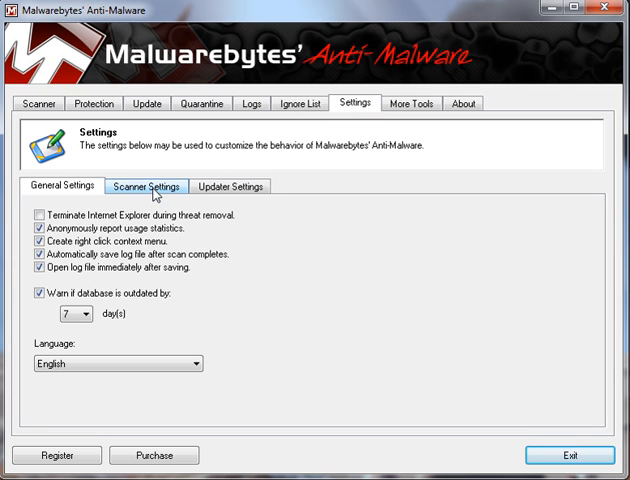
{"action": "left_click", "coordinate": [146, 188]}
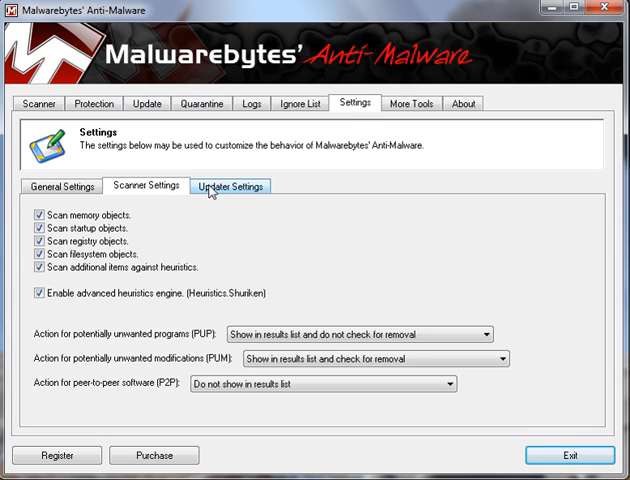
{"action": "left_click", "coordinate": [64, 186]}
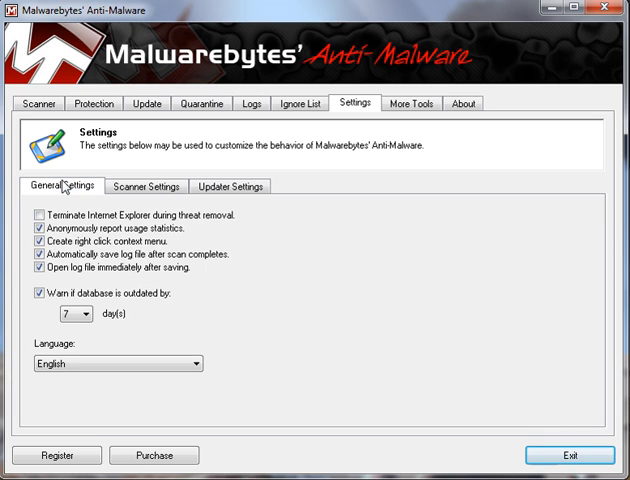
View the More Tools page offering FileASSASSIN for locked files
{"action": "left_click", "coordinate": [410, 104]}
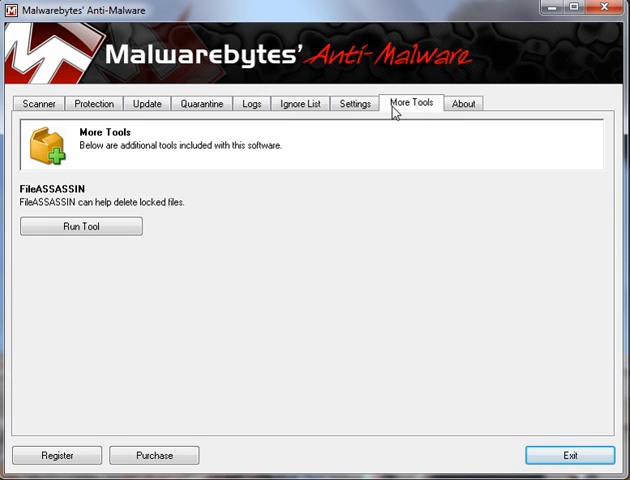
{"action": "mouse_move", "coordinate": [356, 186]}
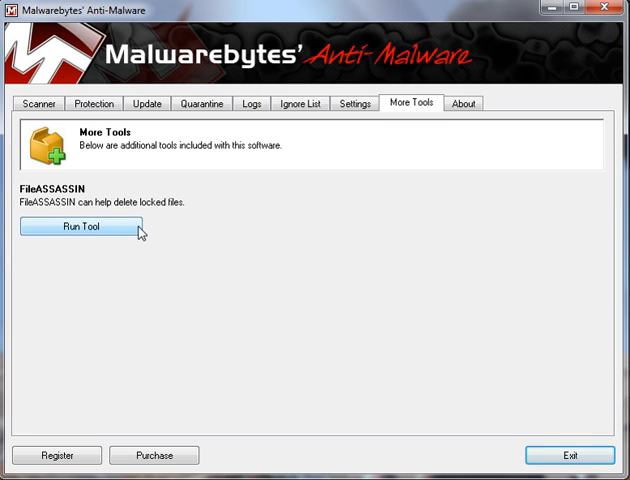
{"action": "mouse_move", "coordinate": [262, 156]}
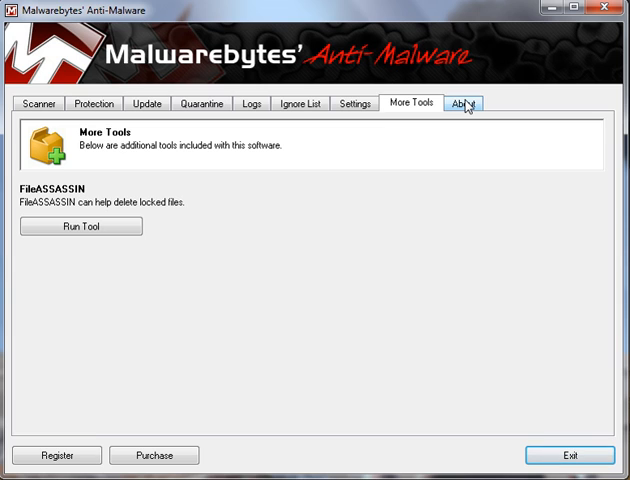
Check the About page showing version 1.50.1.1100, then return to Scanner with Quick scan chosen
{"action": "left_click", "coordinate": [464, 104]}
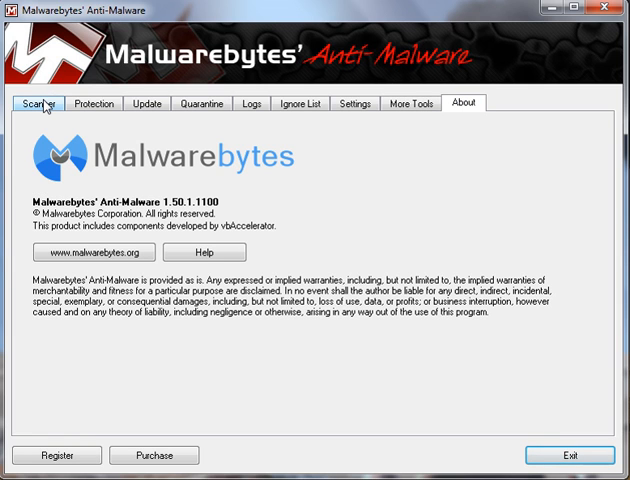
{"action": "left_click", "coordinate": [36, 104]}
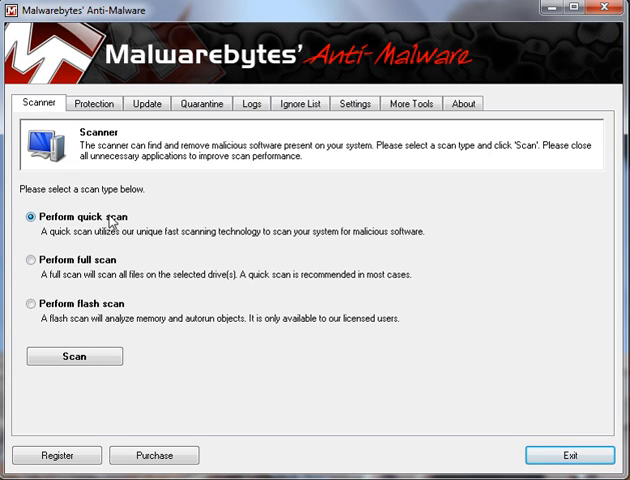
{"action": "mouse_move", "coordinate": [96, 266]}
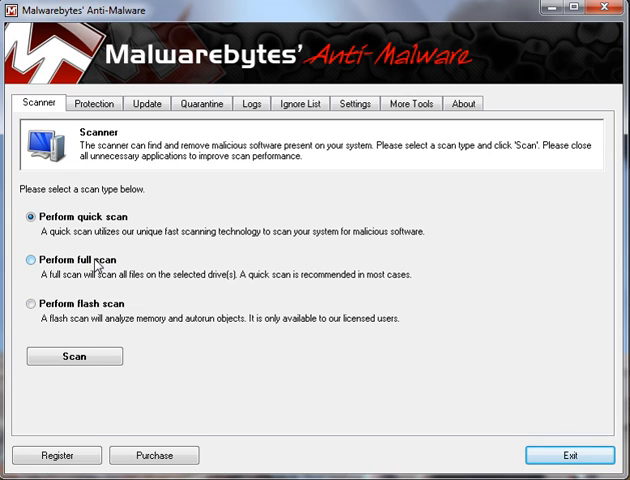
{"action": "left_click", "coordinate": [20, 304]}
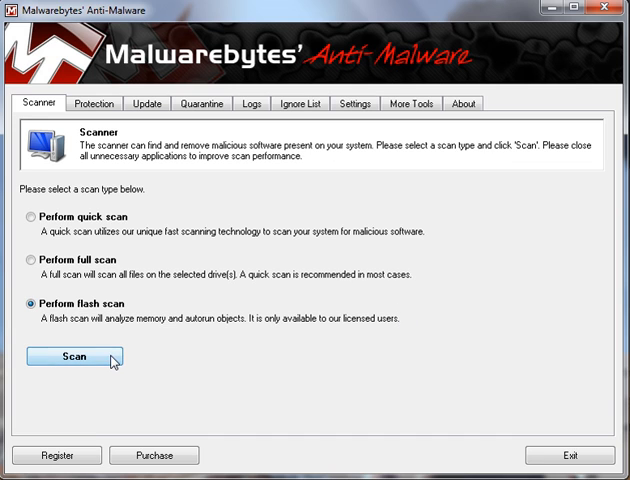
{"action": "left_click", "coordinate": [72, 356]}
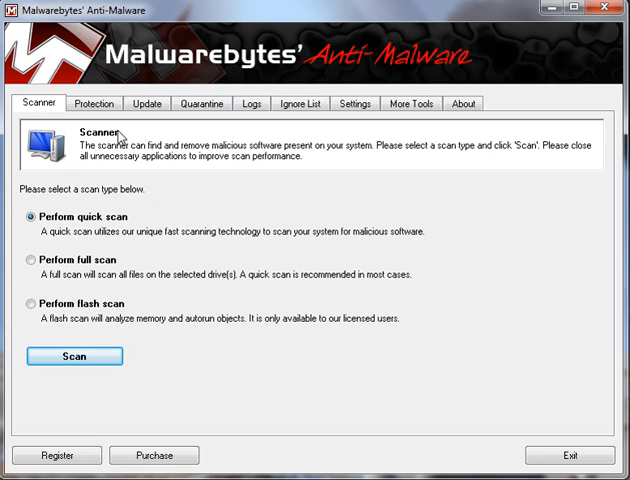
{"action": "left_click", "coordinate": [92, 104]}
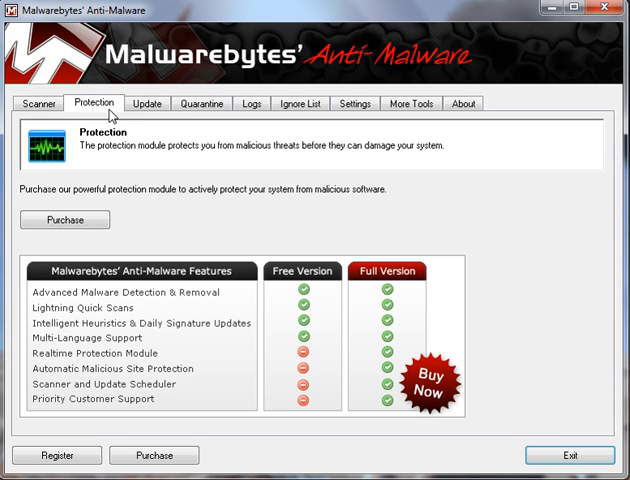
{"action": "left_click", "coordinate": [152, 104]}
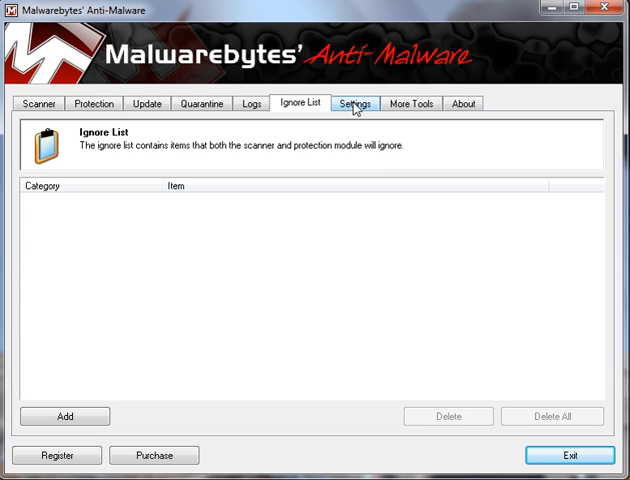
{"action": "left_click", "coordinate": [464, 104]}
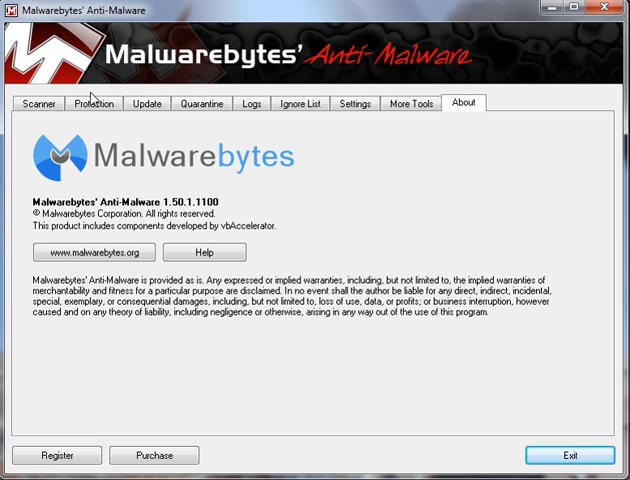
{"action": "left_click", "coordinate": [38, 104]}
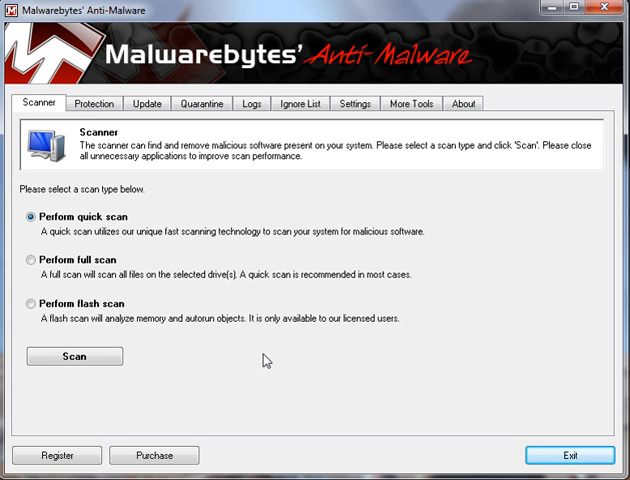